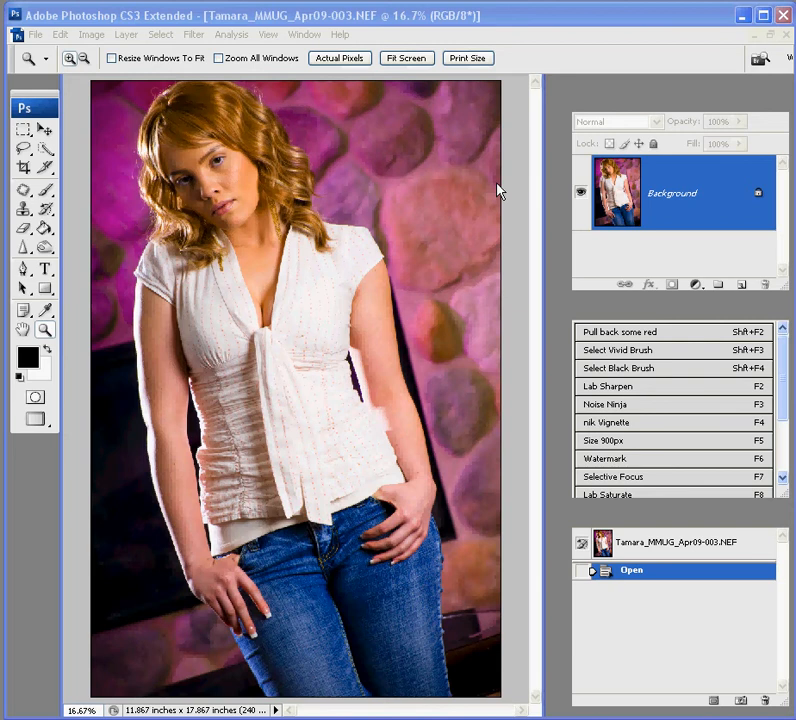
{"action": "mouse_move", "coordinate": [237, 125]}
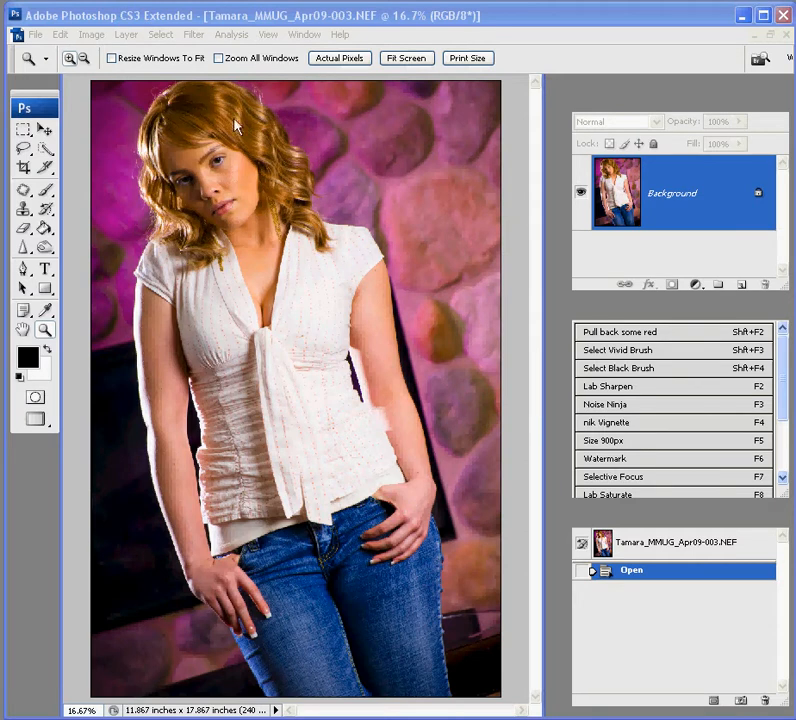
{"action": "mouse_move", "coordinate": [207, 167]}
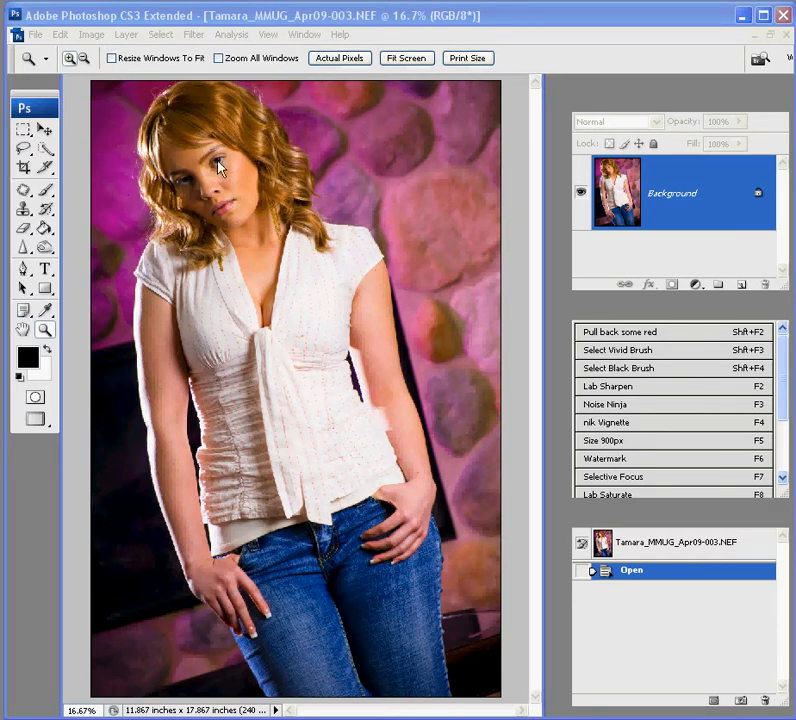
{"action": "mouse_move", "coordinate": [390, 100]}
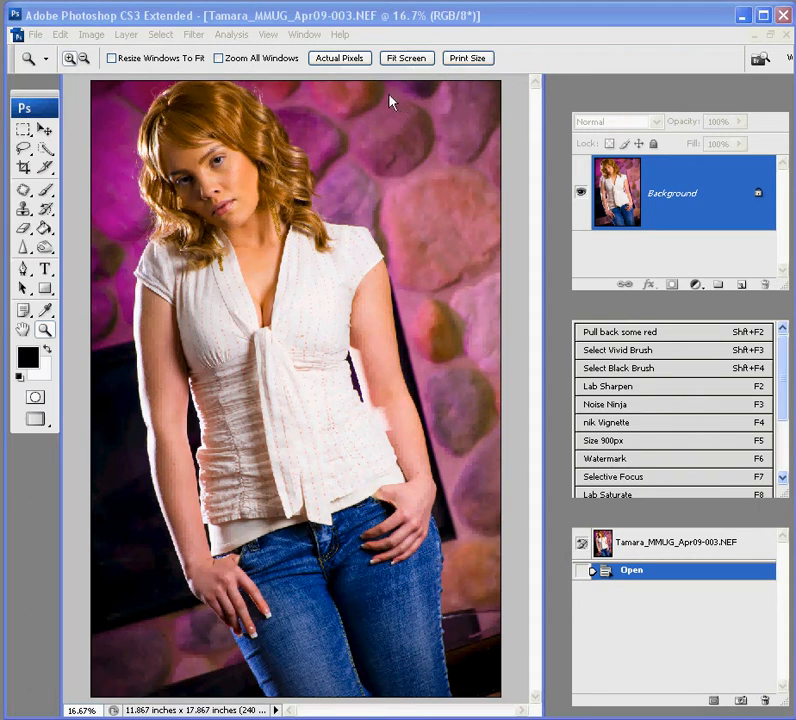
{"action": "mouse_move", "coordinate": [265, 95]}
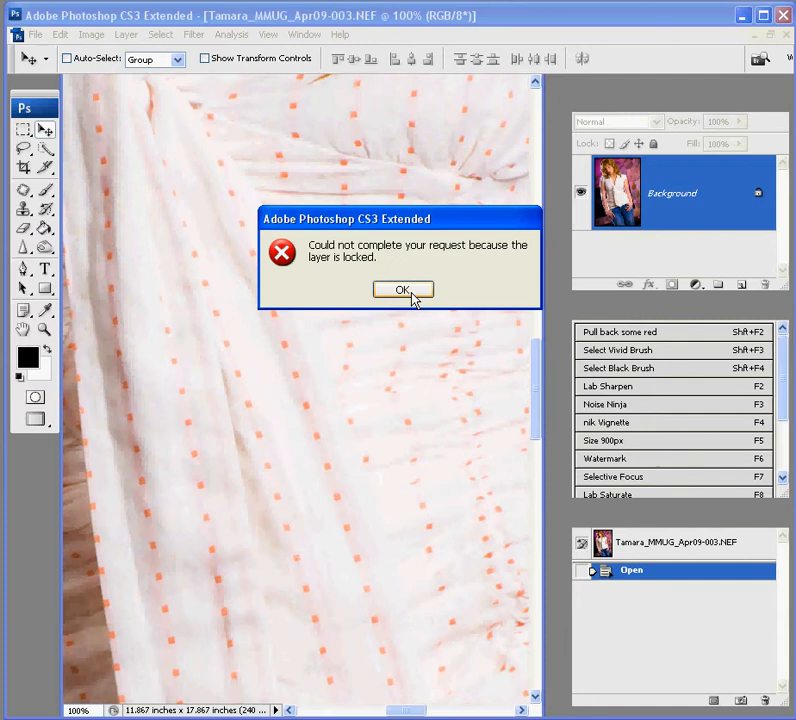
Dismiss the 'layer is locked' alert with OK.
{"action": "left_click", "coordinate": [403, 289]}
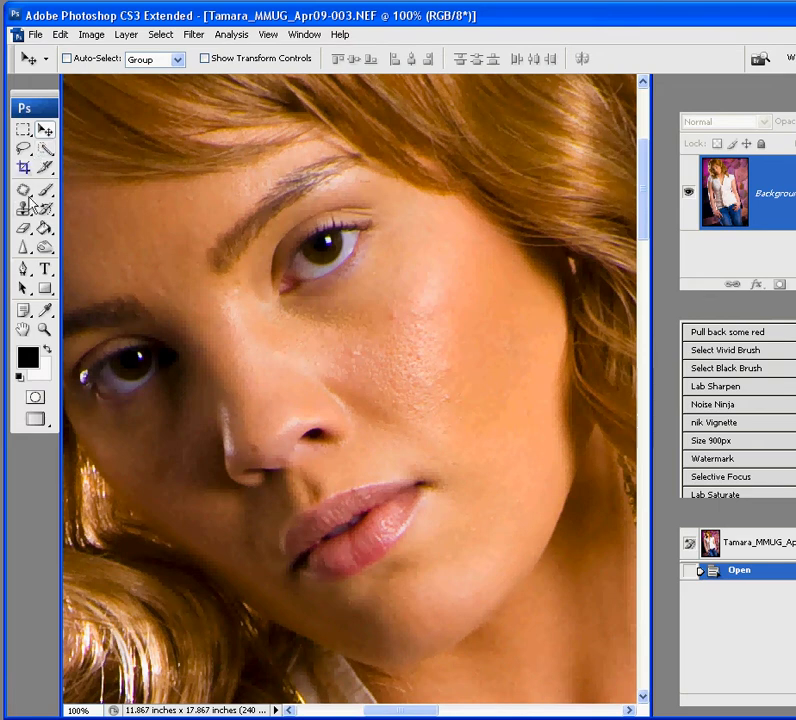
Switch to the Spot Healing Brush at size 20 and heal blemishes down the face.
{"action": "left_click", "coordinate": [25, 193]}
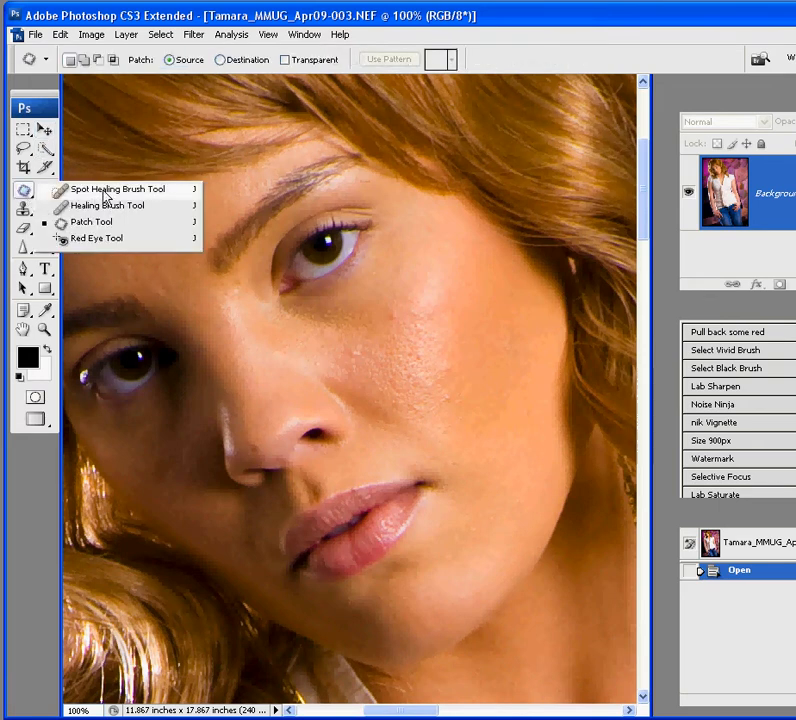
{"action": "left_click", "coordinate": [117, 189]}
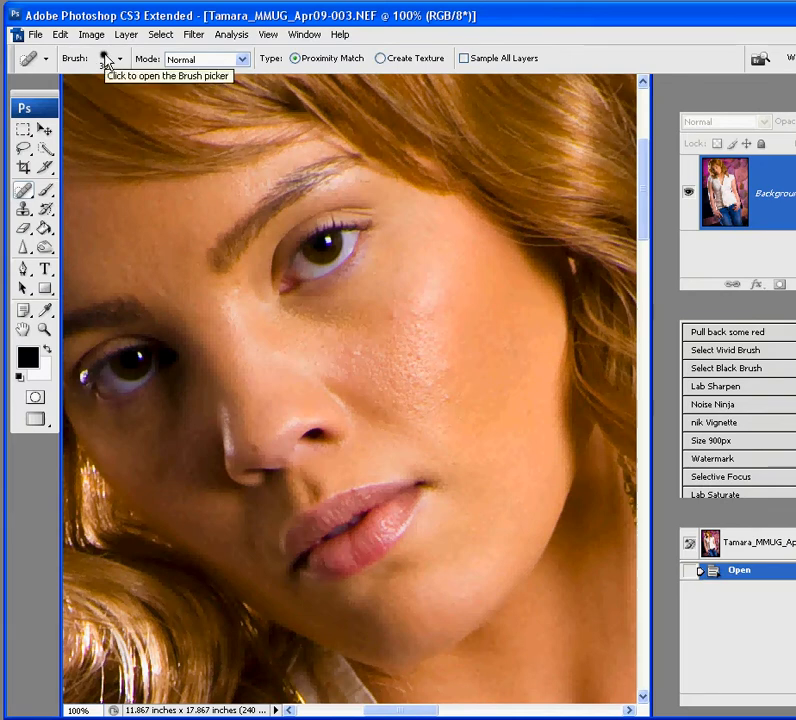
{"action": "left_click", "coordinate": [119, 58]}
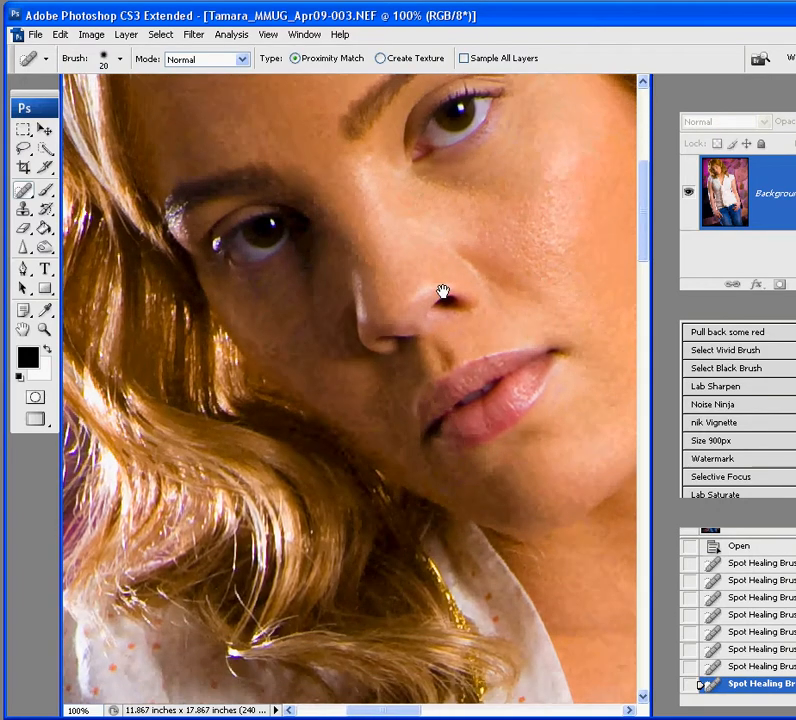
{"action": "scroll", "scroll_direction": "down", "scroll_amount": 3}
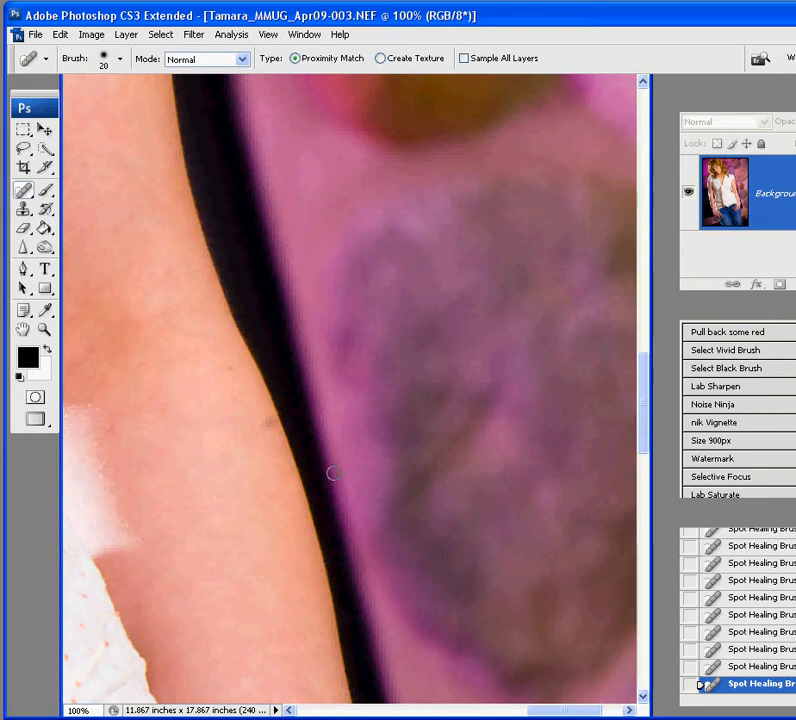
{"action": "mouse_move", "coordinate": [254, 425]}
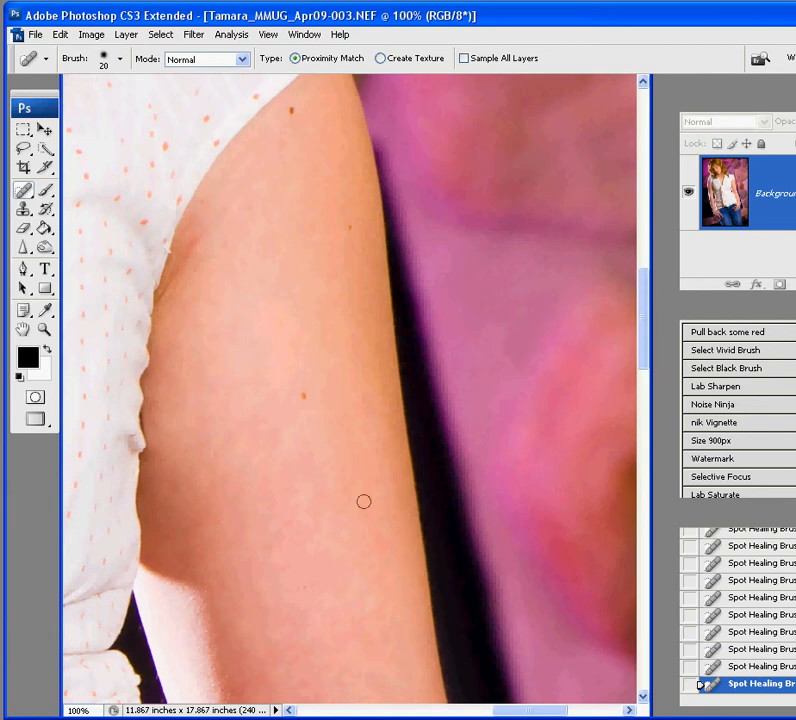
{"action": "mouse_move", "coordinate": [318, 418]}
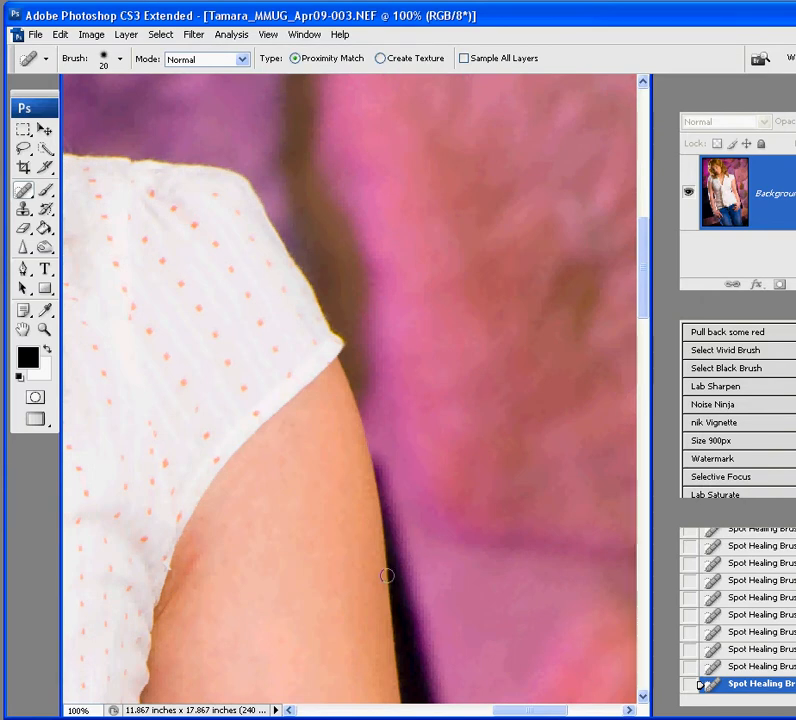
{"action": "mouse_move", "coordinate": [77, 306]}
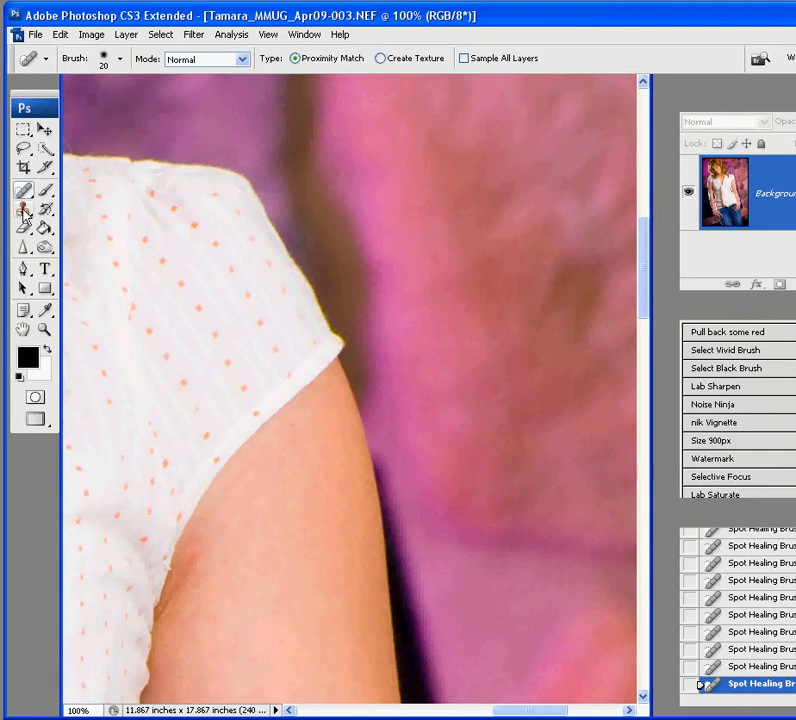
Fit the whole retouched portrait in the window after healing the arm.
{"action": "left_click", "coordinate": [24, 330]}
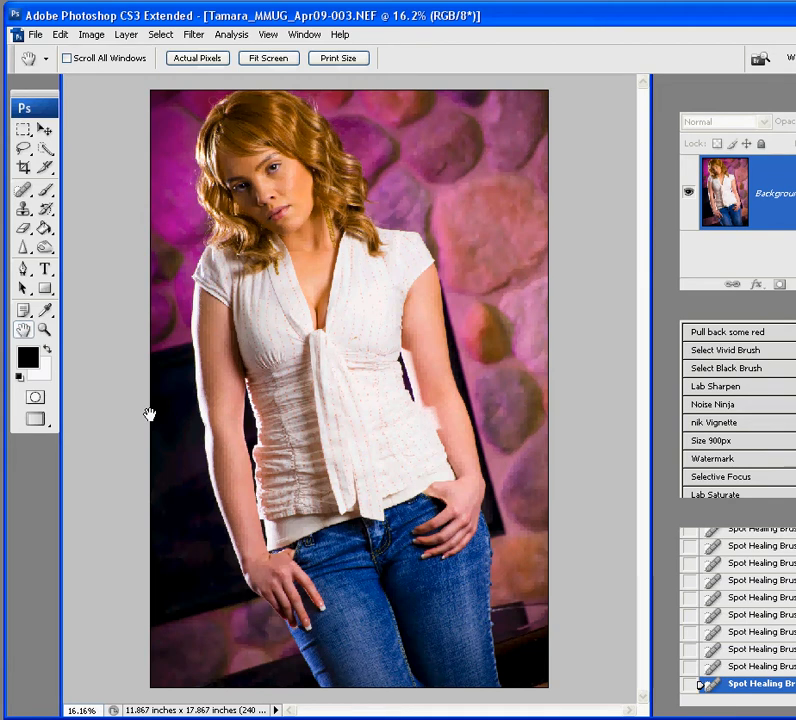
{"action": "mouse_move", "coordinate": [461, 354]}
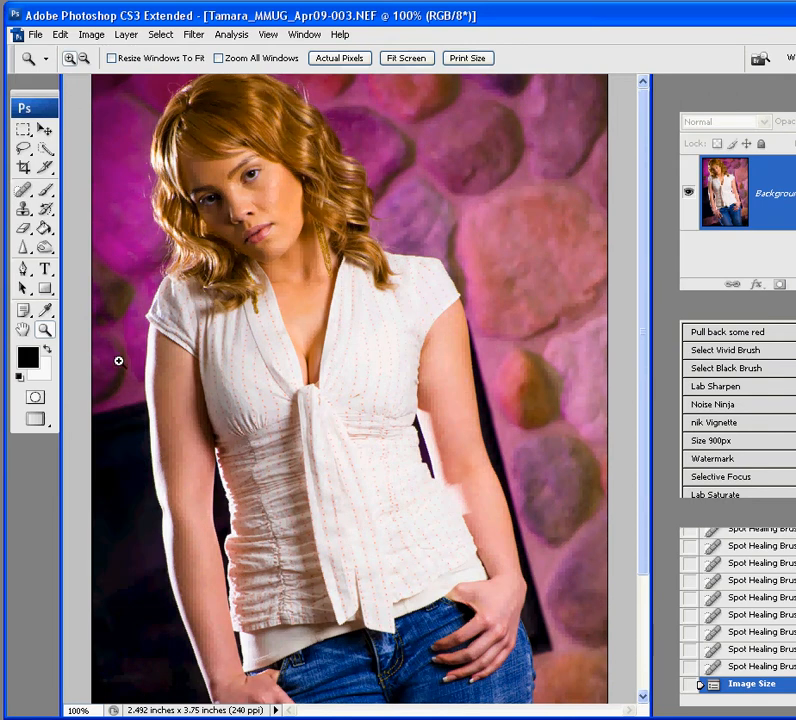
{"action": "mouse_move", "coordinate": [506, 388]}
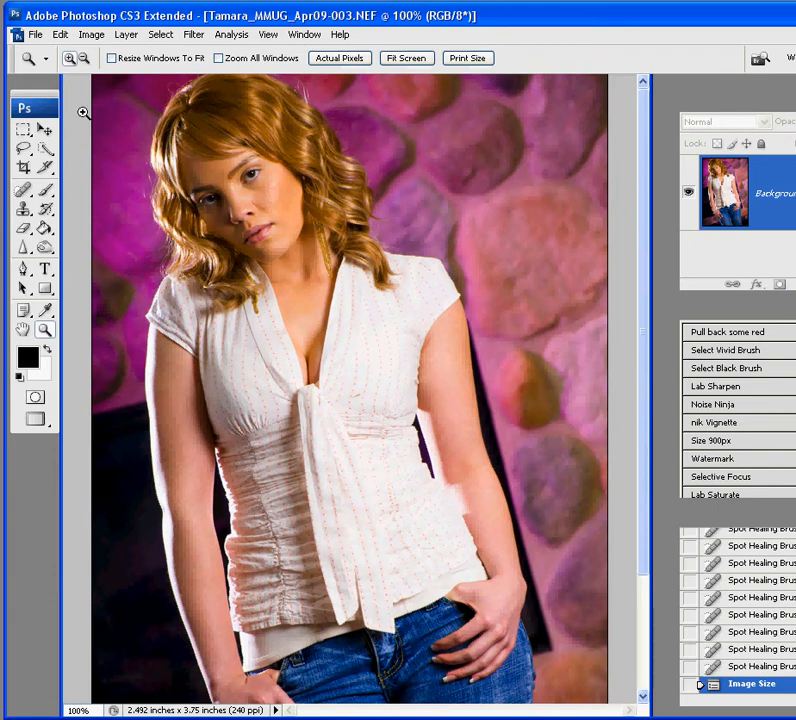
{"action": "left_click", "coordinate": [91, 34]}
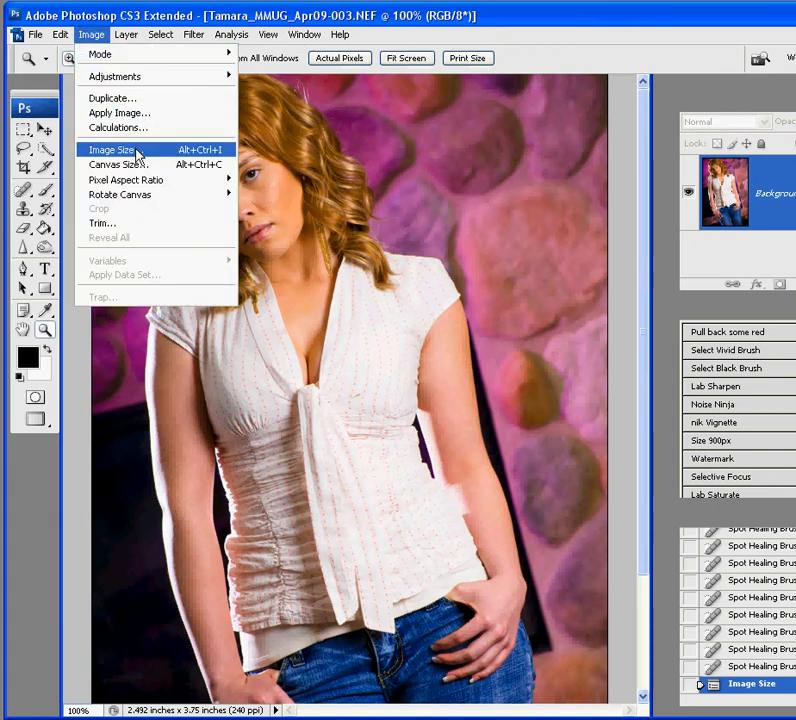
{"action": "left_click", "coordinate": [111, 149]}
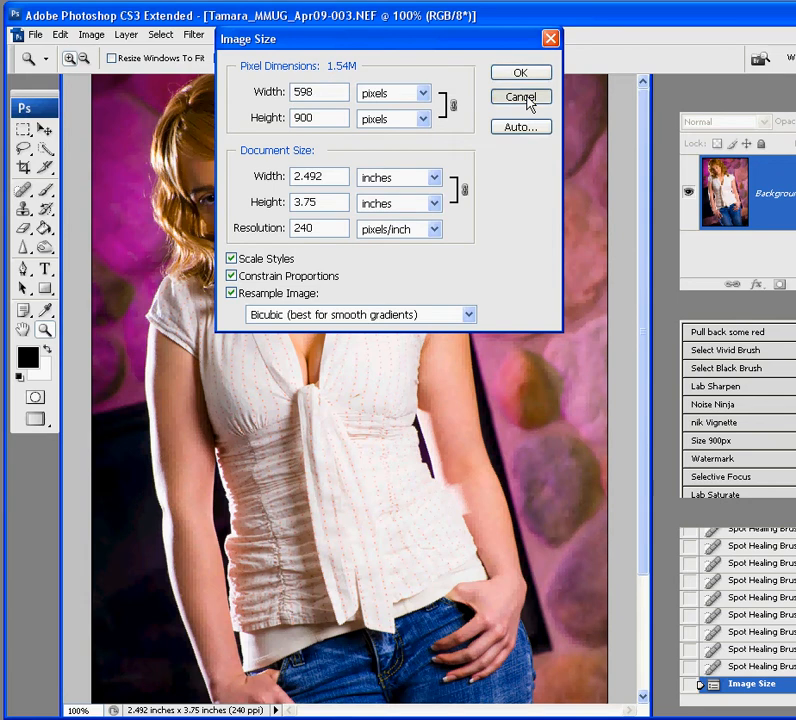
{"action": "left_click", "coordinate": [520, 97]}
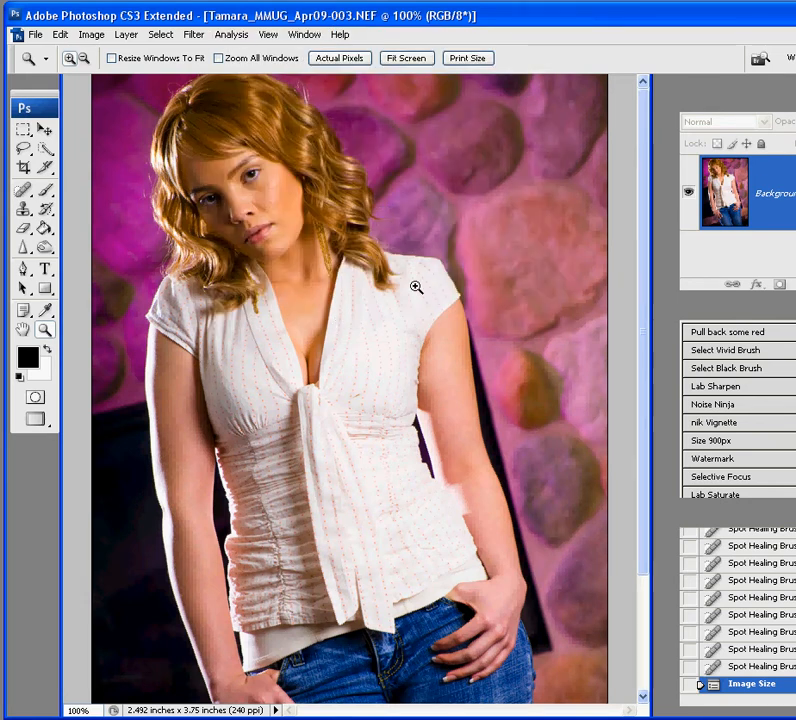
{"action": "mouse_move", "coordinate": [363, 195]}
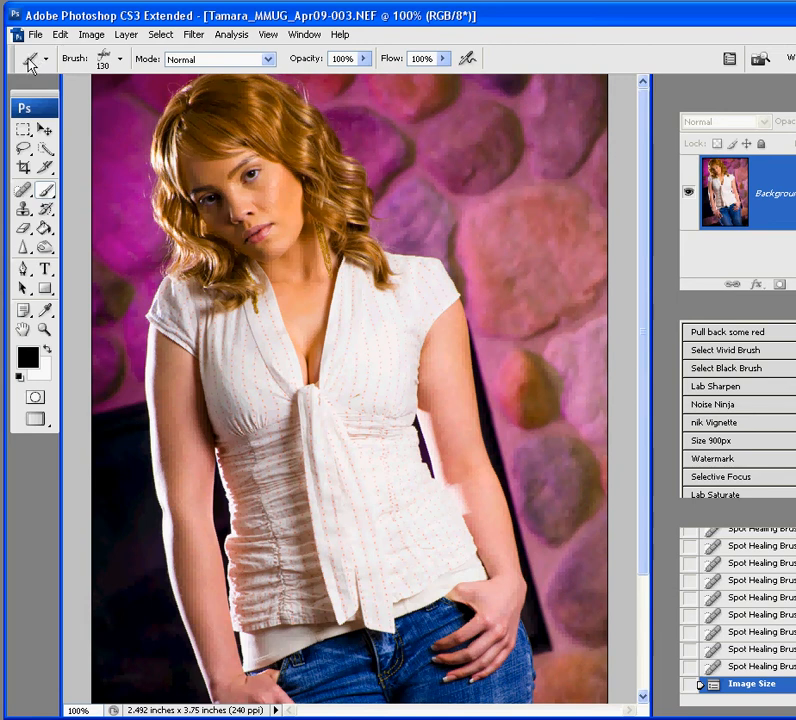
Load the 70-pixel brush preset and swap colours so white is the foreground.
{"action": "left_click", "coordinate": [46, 58]}
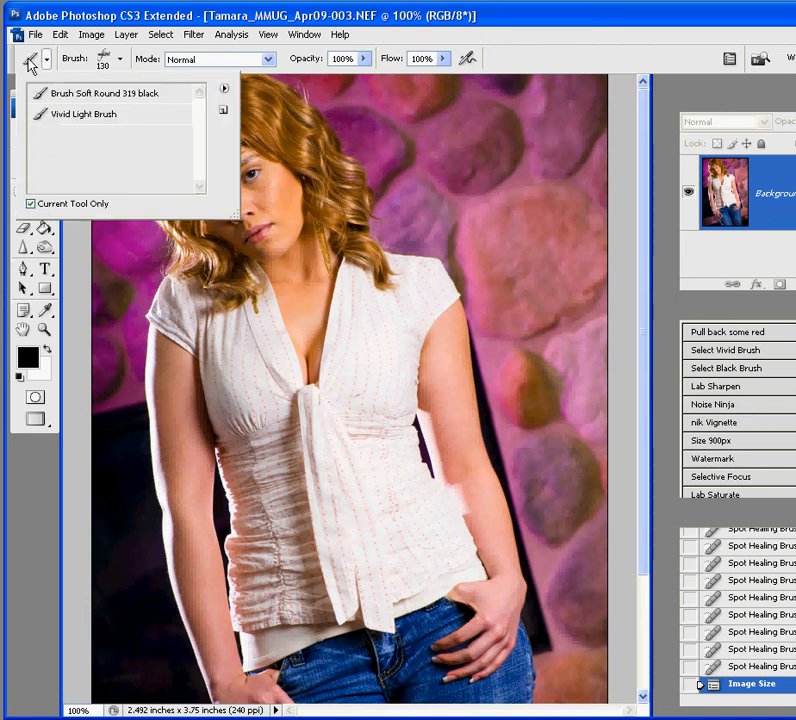
{"action": "left_click", "coordinate": [120, 58]}
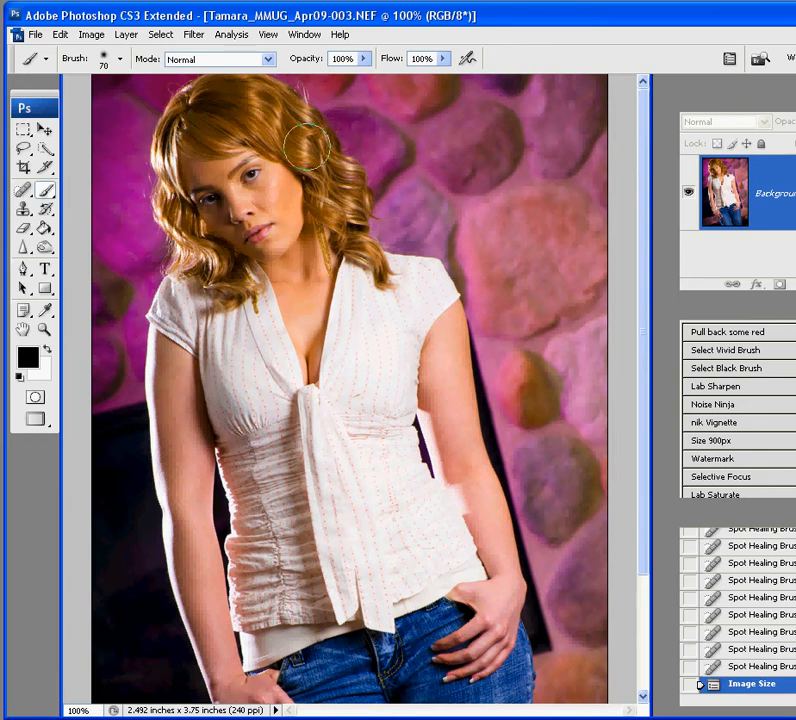
{"action": "left_click", "coordinate": [217, 58]}
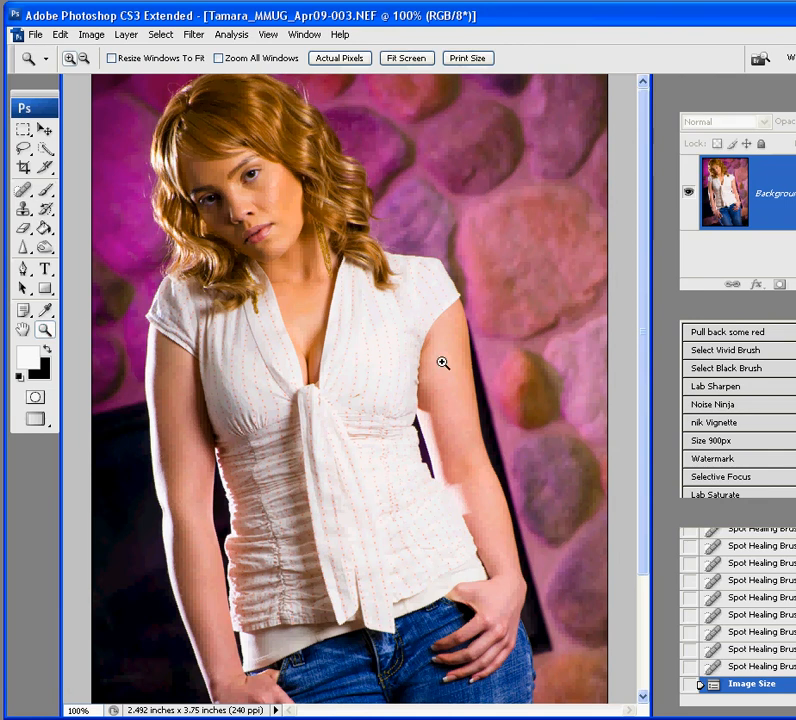
Paint white Vivid Light strokes at 15% over the zoomed hair, then return to 100%.
{"action": "left_click", "coordinate": [443, 362]}
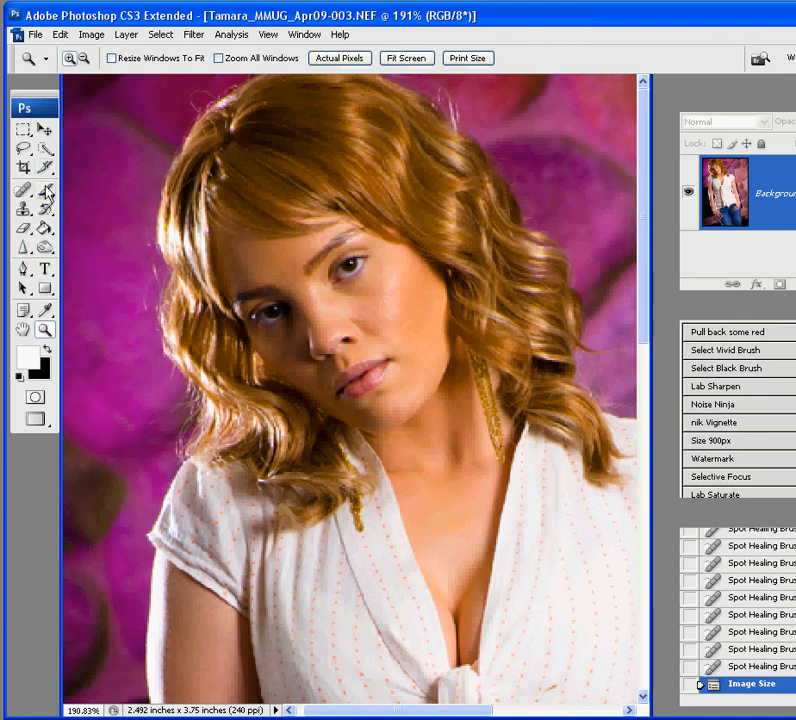
{"action": "left_click", "coordinate": [21, 189]}
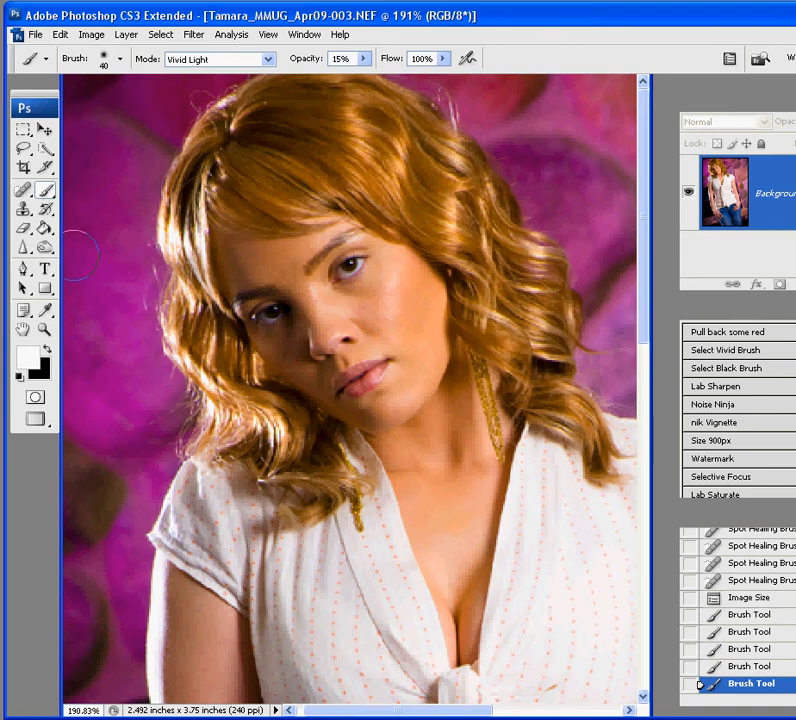
{"action": "left_click", "coordinate": [25, 331]}
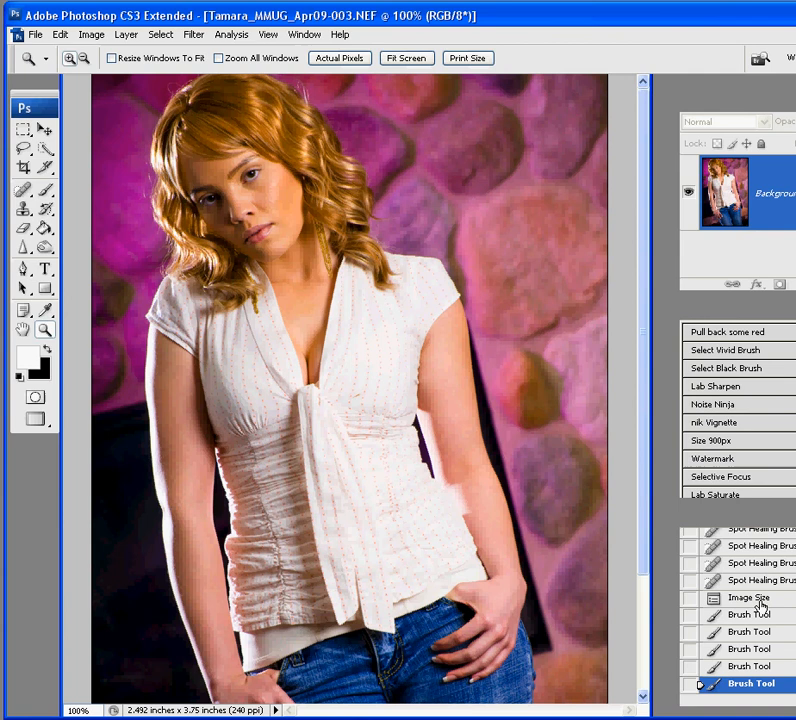
{"action": "left_click", "coordinate": [748, 597]}
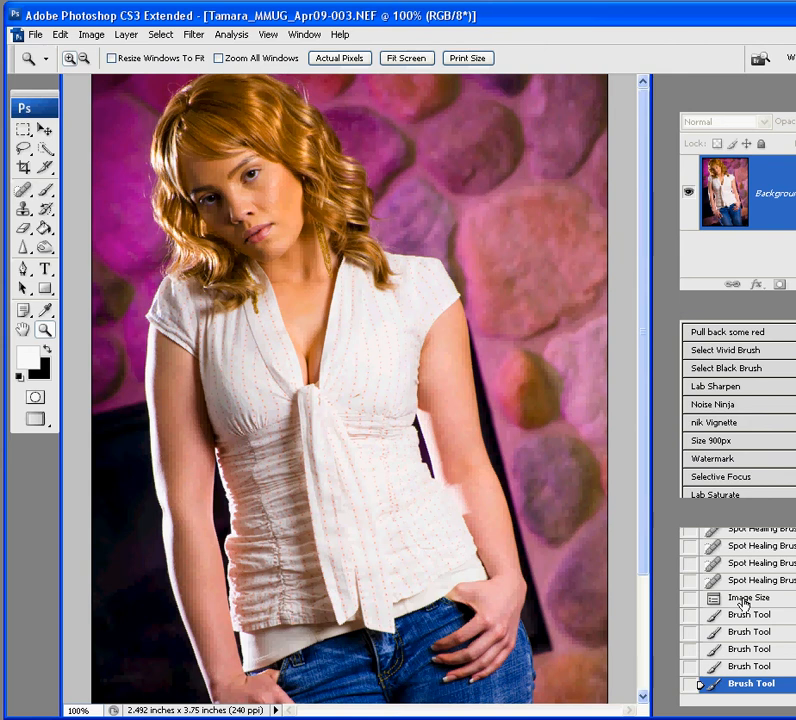
{"action": "left_click", "coordinate": [748, 597]}
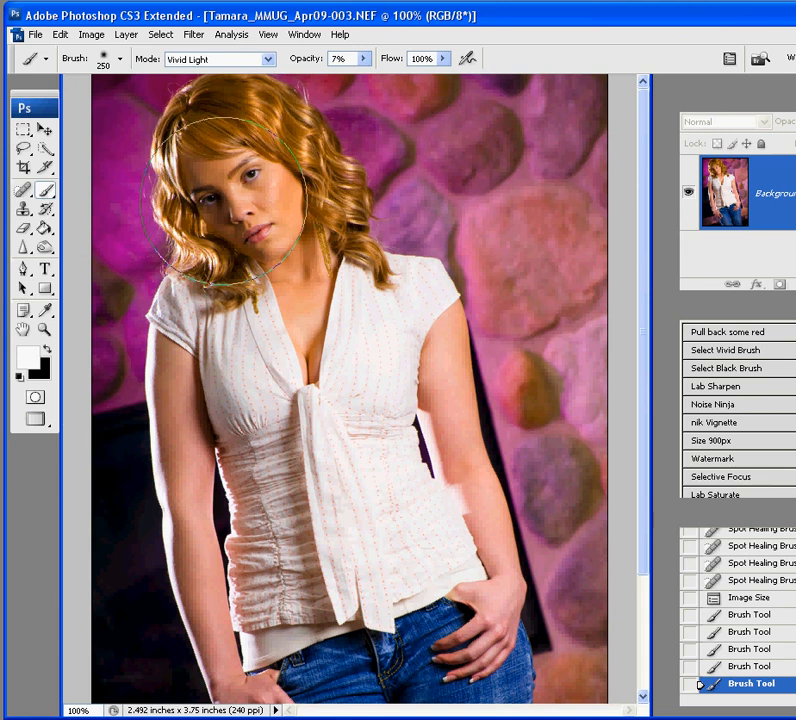
{"action": "mouse_move", "coordinate": [215, 200]}
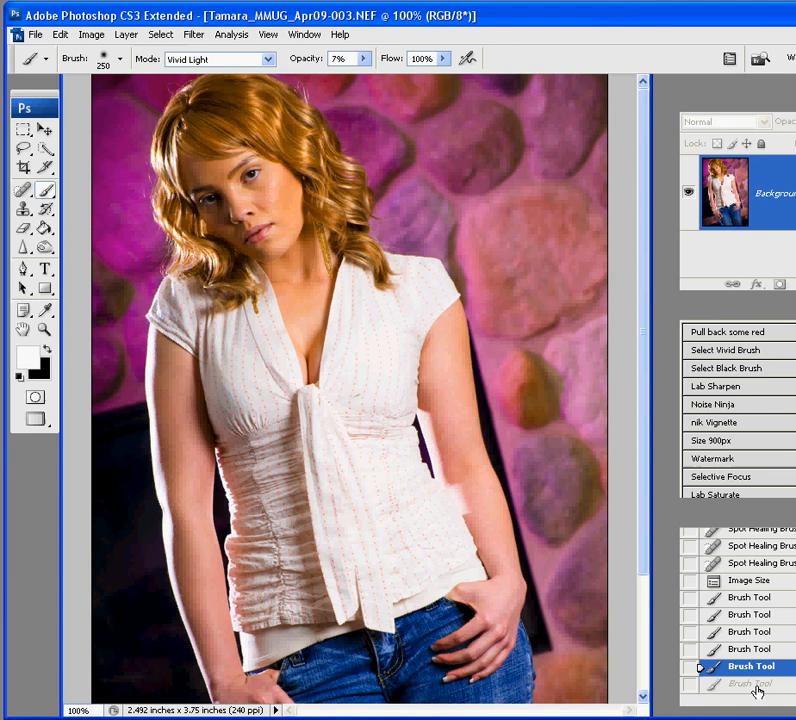
Restore the undone 250 px white Vivid Light stroke from the History panel.
{"action": "left_click", "coordinate": [749, 682]}
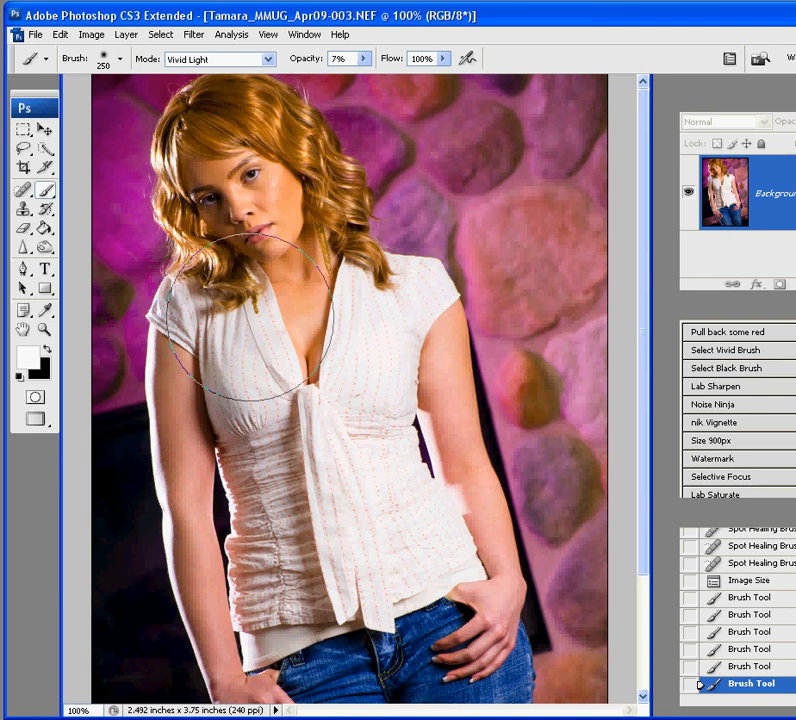
{"action": "mouse_move", "coordinate": [195, 200]}
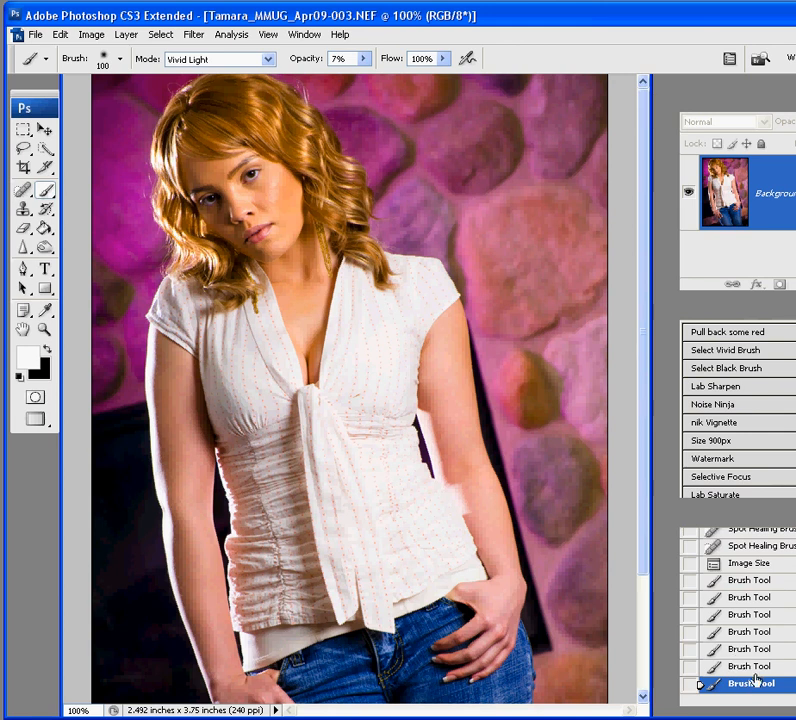
{"action": "mouse_move", "coordinate": [490, 560]}
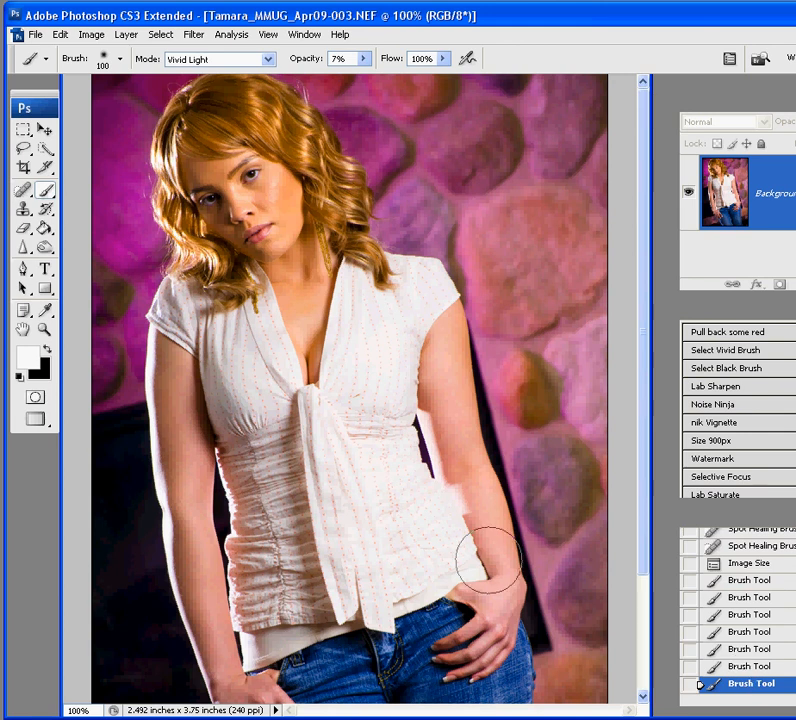